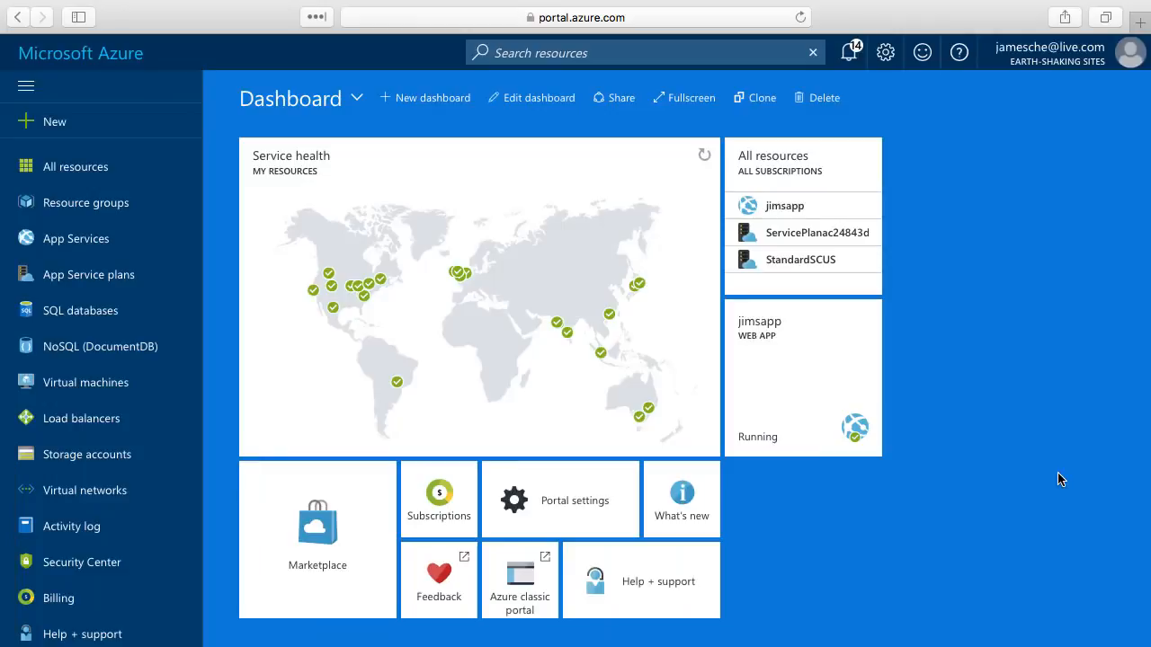
mouse_move(991, 446)
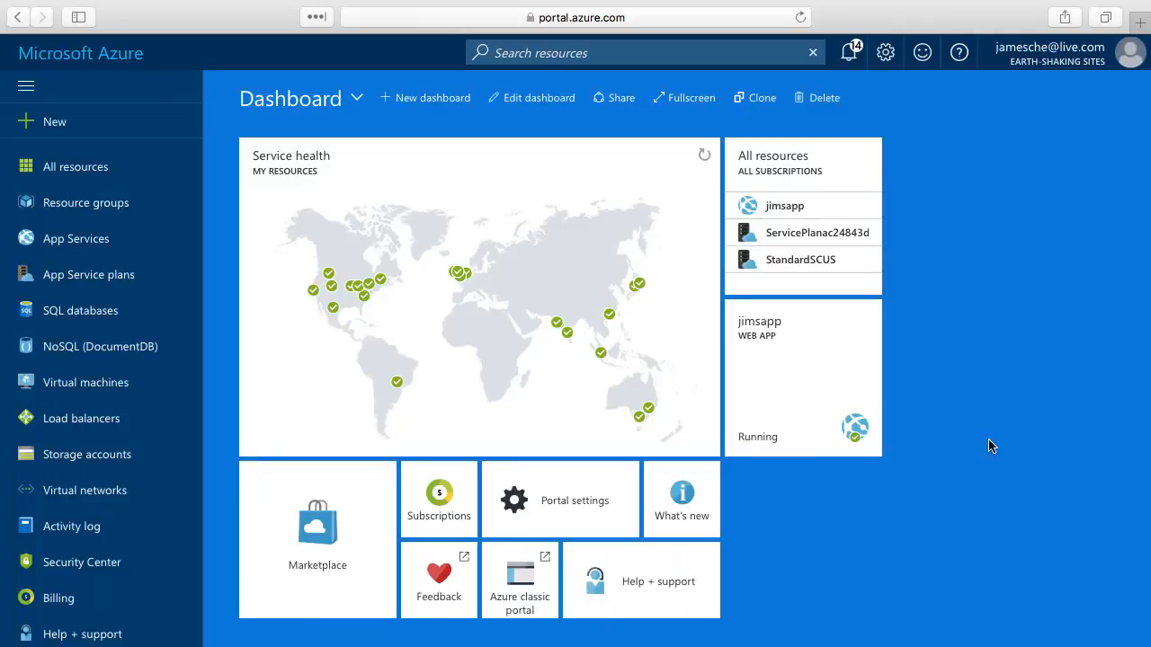
mouse_move(962, 444)
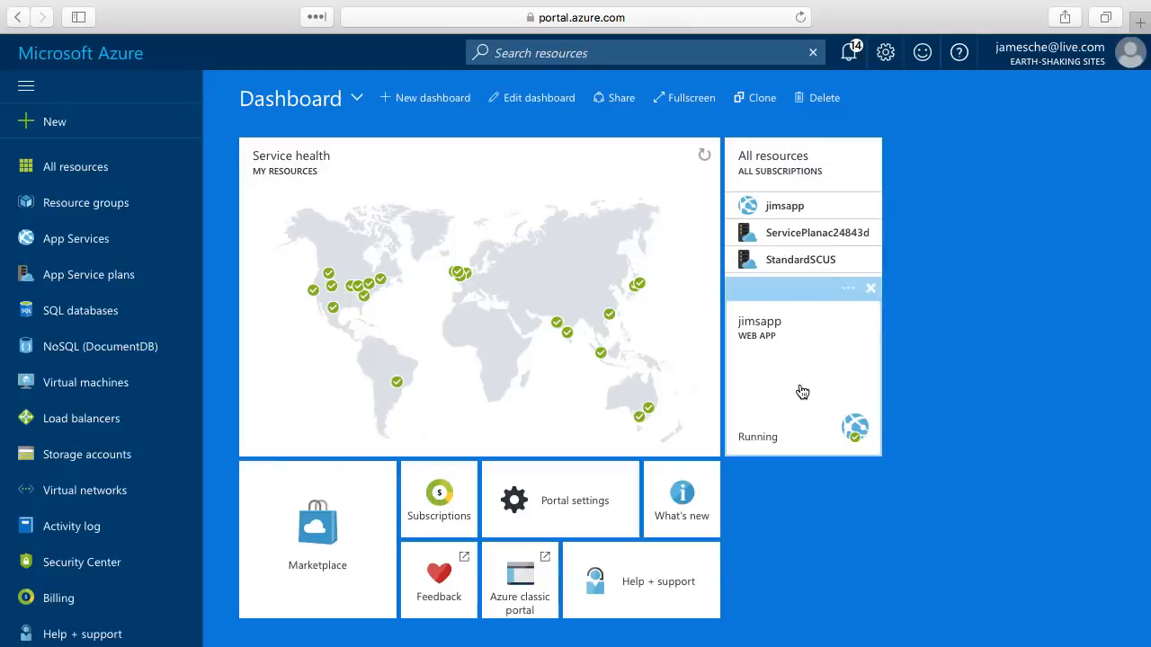
mouse_move(817, 385)
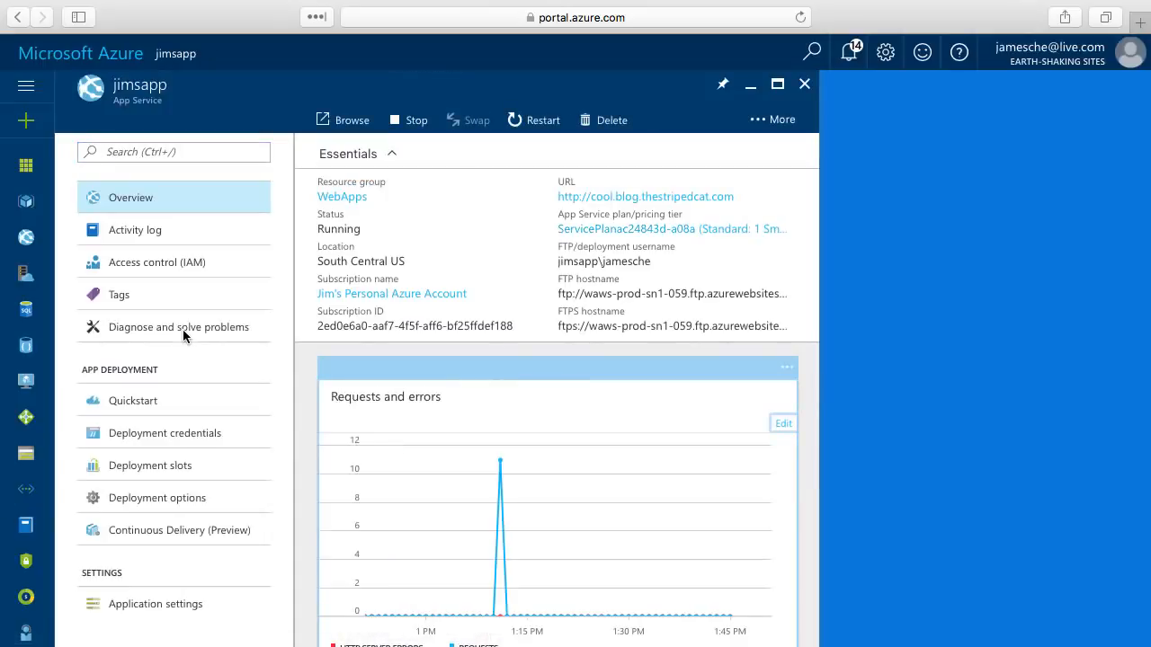
Show jimsapp's Custom domains page listing no purchased domains and three assigned hostnames
scroll("down", 3)
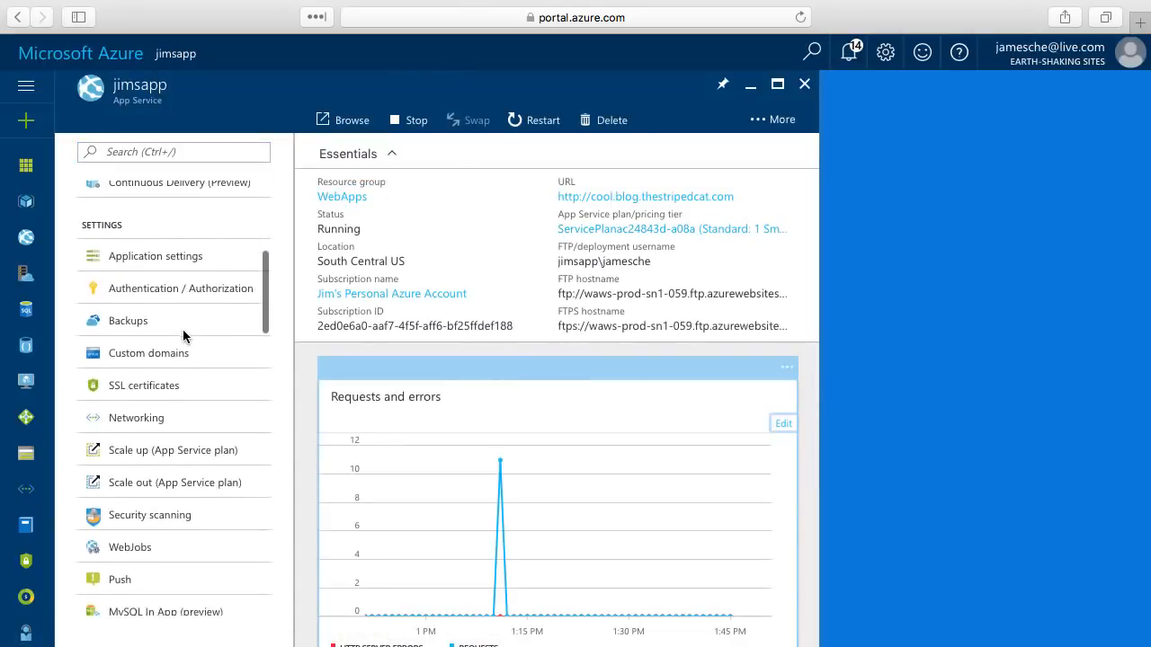
left_click(147, 353)
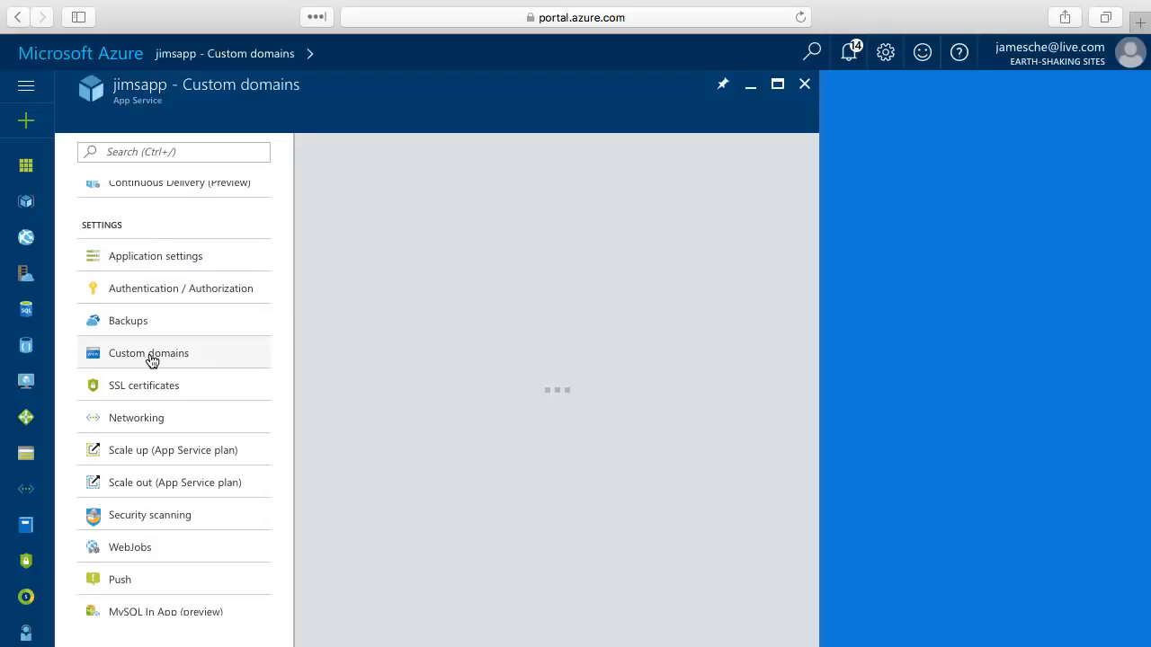
left_click(147, 352)
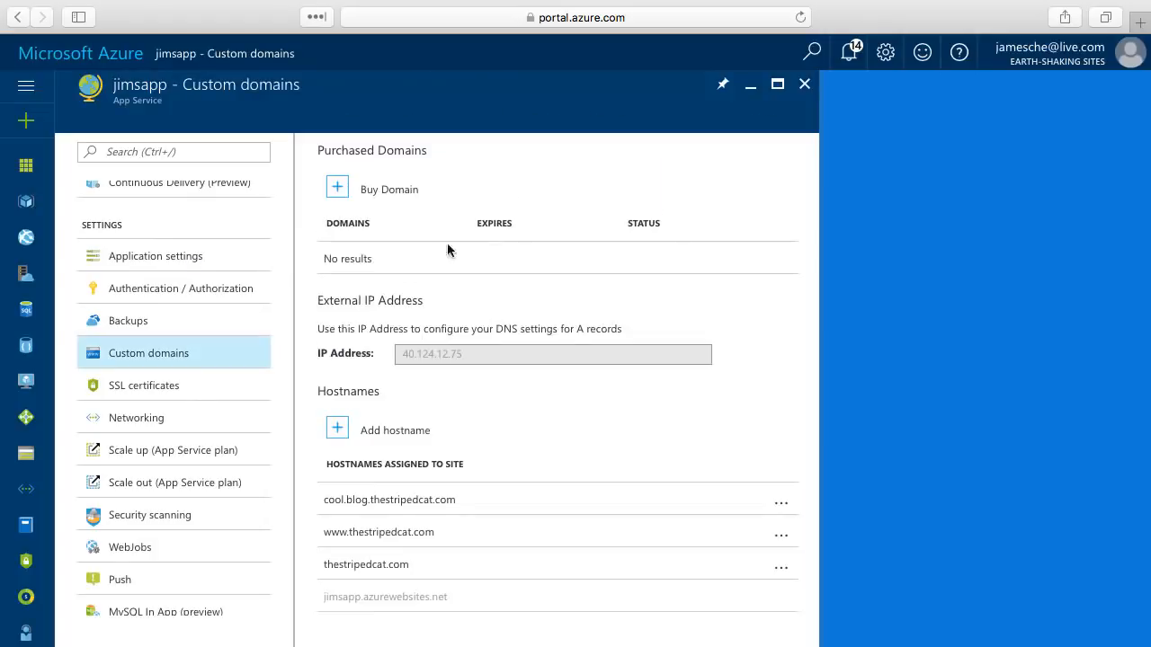
mouse_move(400, 194)
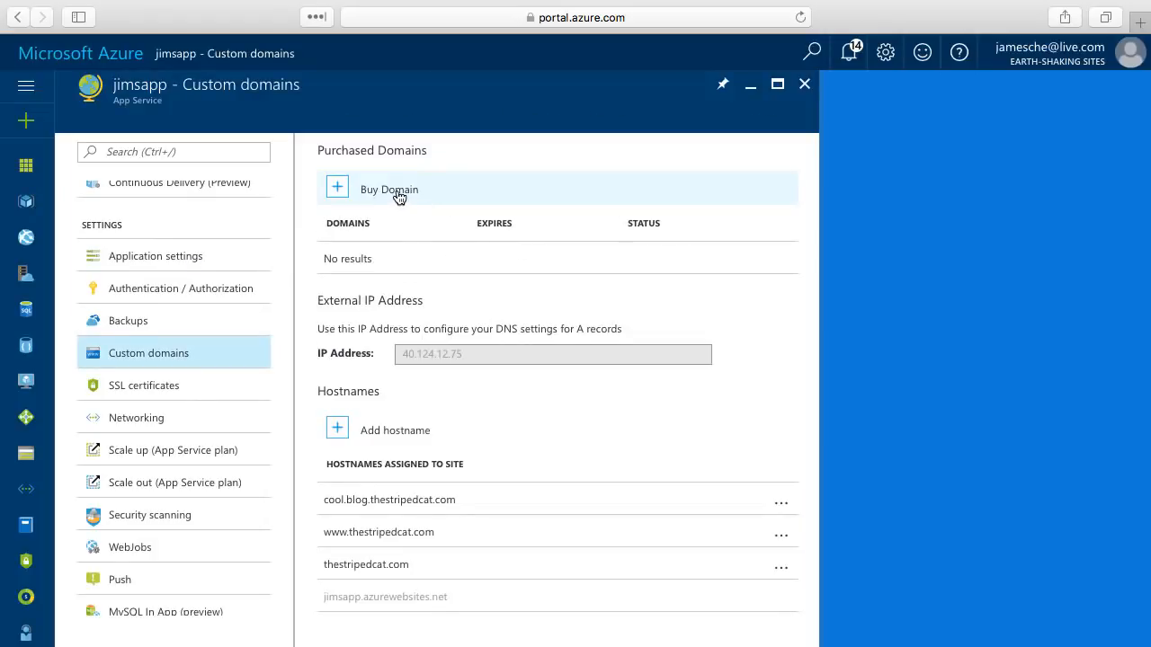
Start a new domain purchase, try and untick jimsapp.org.uk and jimsapp.co.uk, leaving none selected
left_click(388, 189)
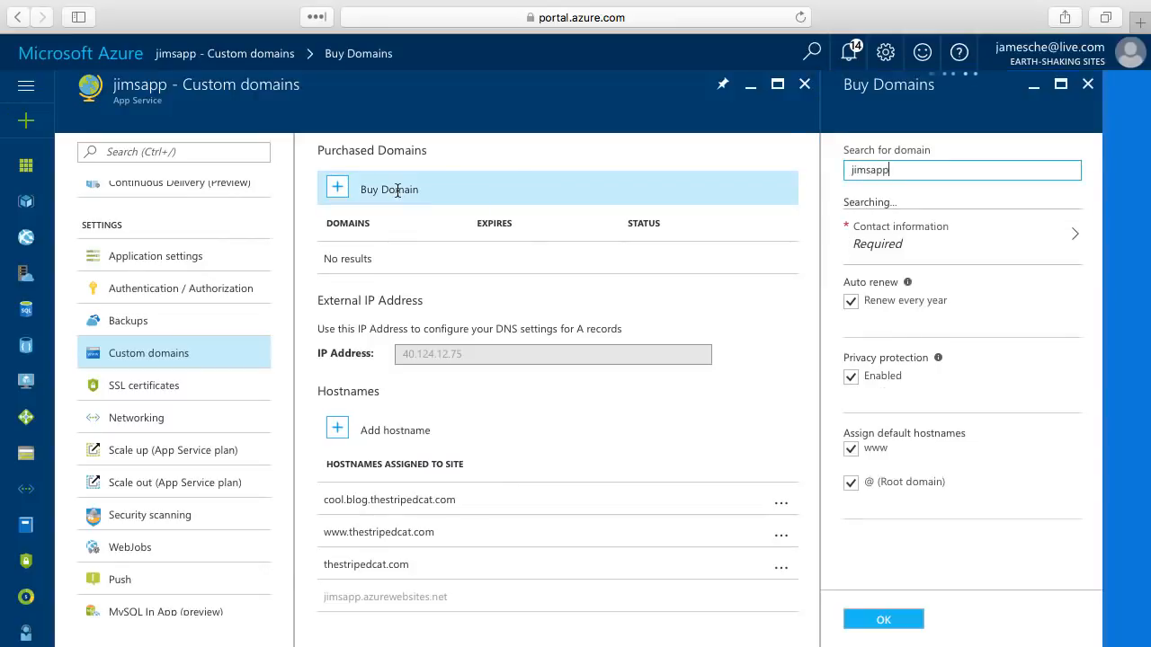
mouse_move(957, 208)
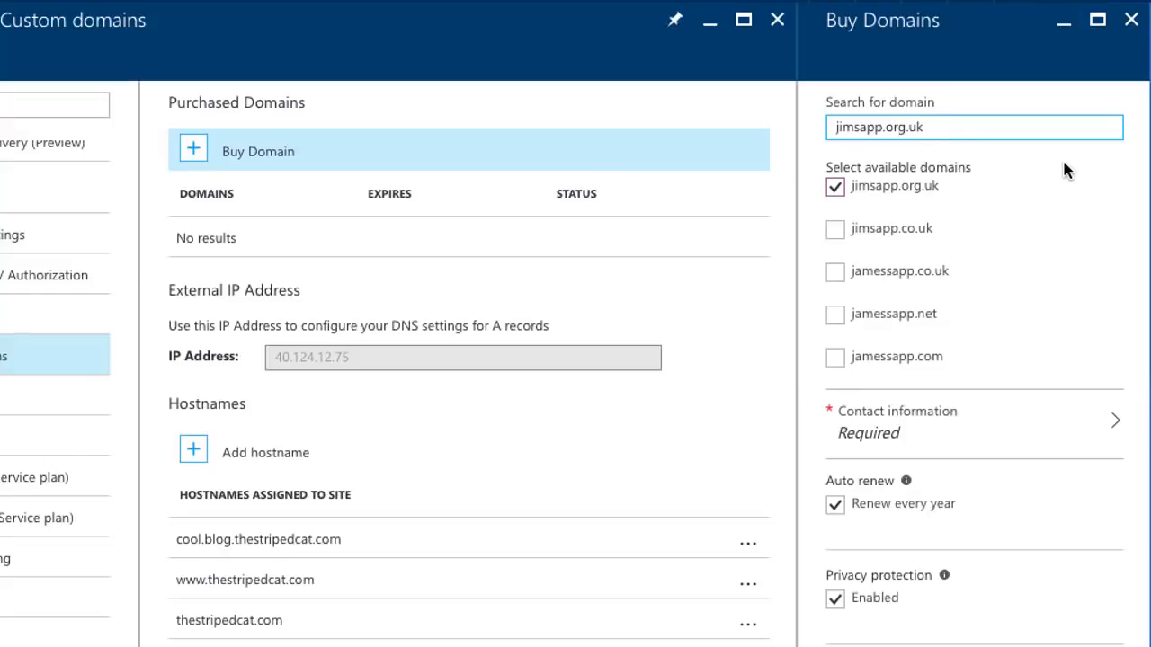
left_click(973, 126)
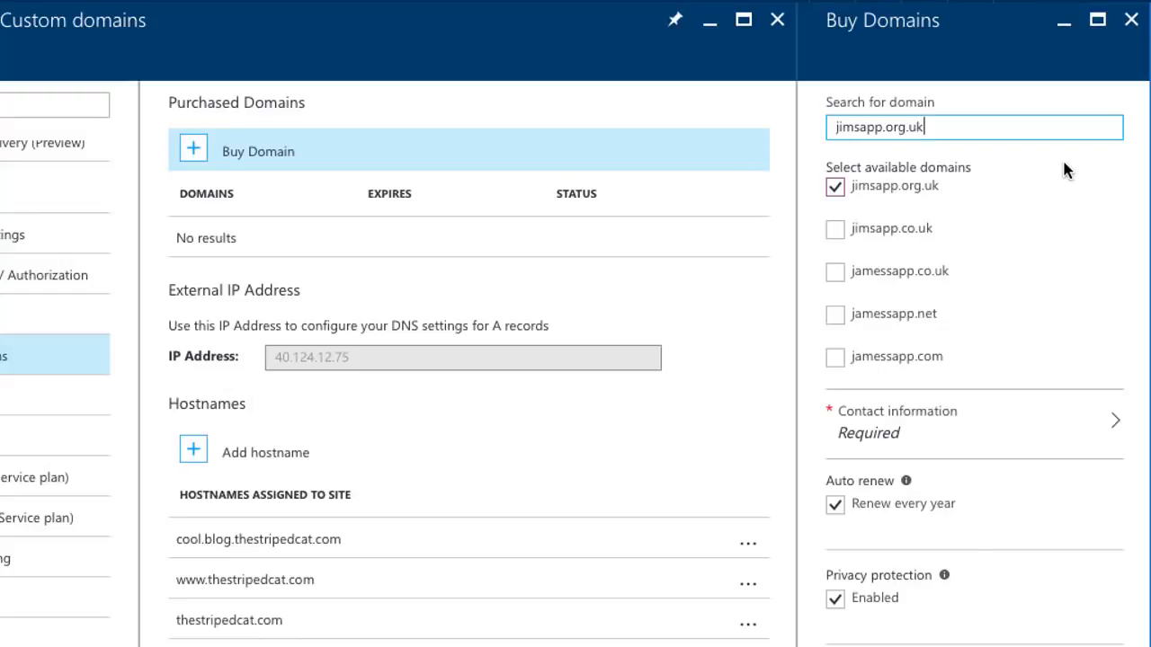
left_click(834, 230)
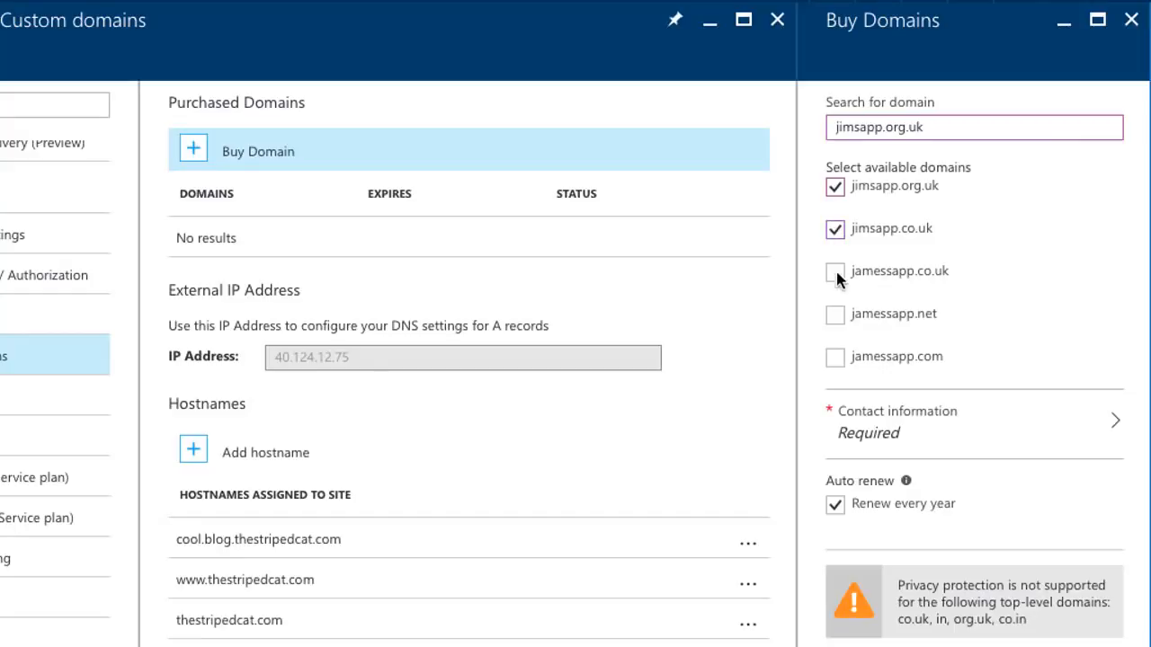
left_click(834, 269)
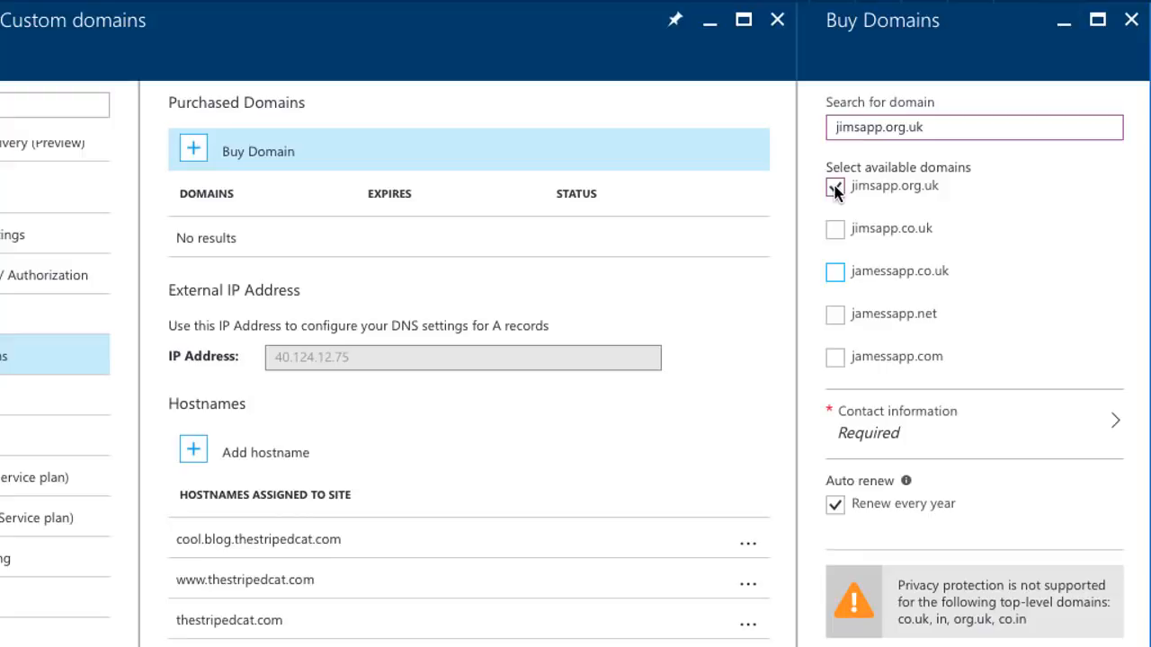
left_click(834, 185)
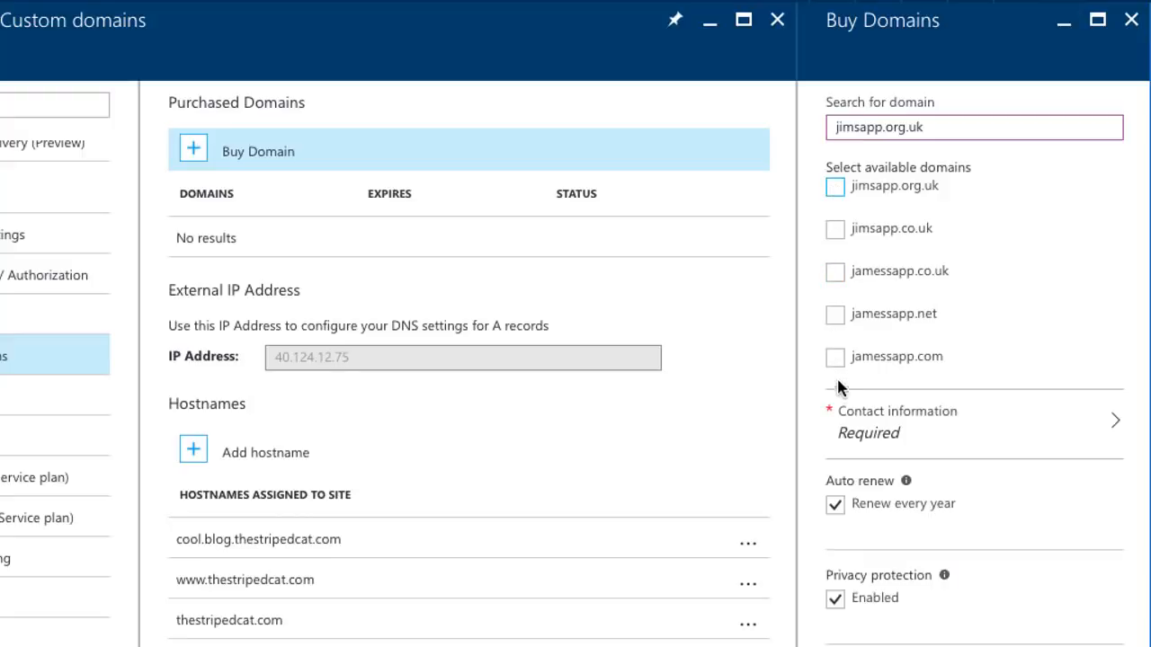
left_click(834, 356)
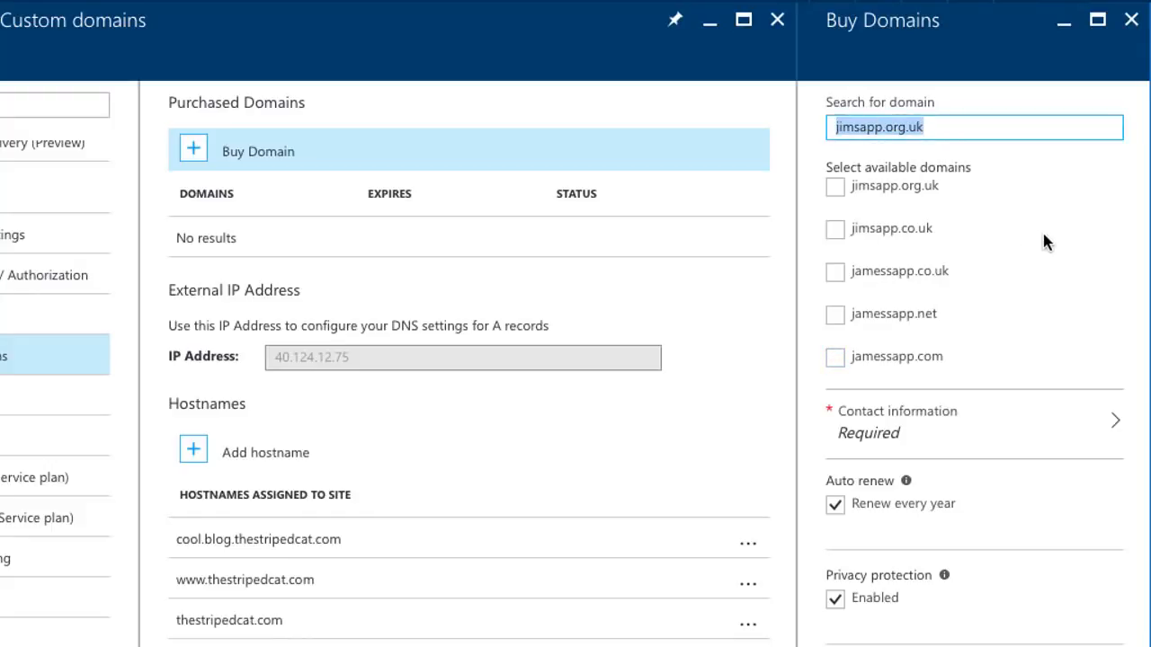
Search for jimscoolsite.com and choose jimscoolsite.com for purchase
type("jims")
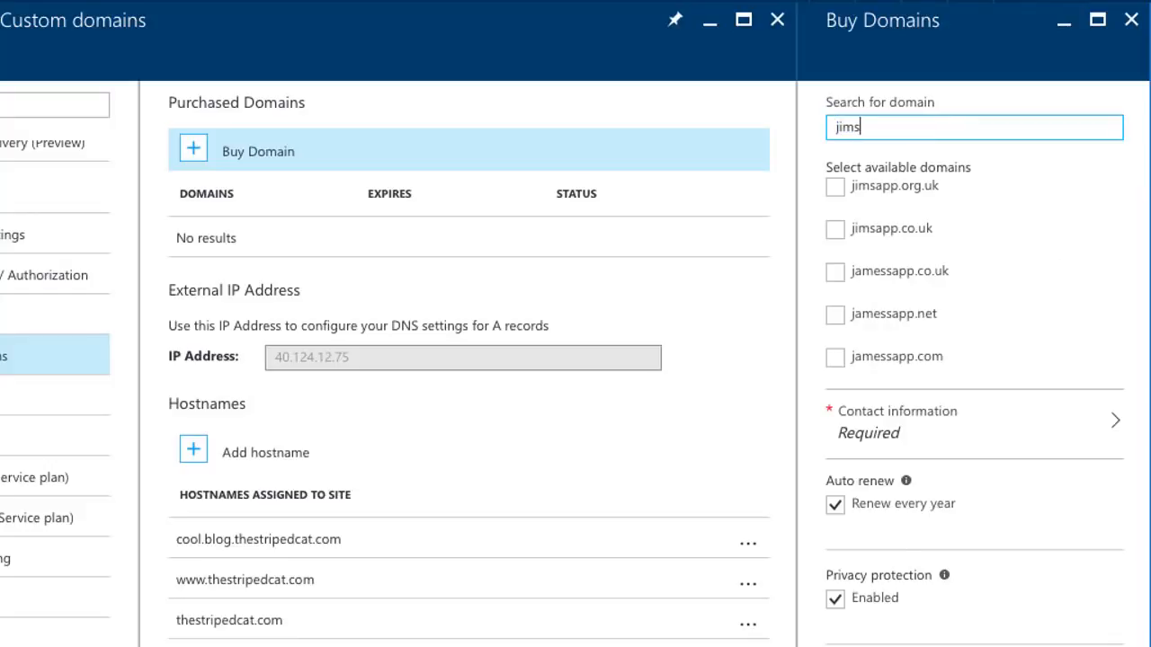
type("coolsite")
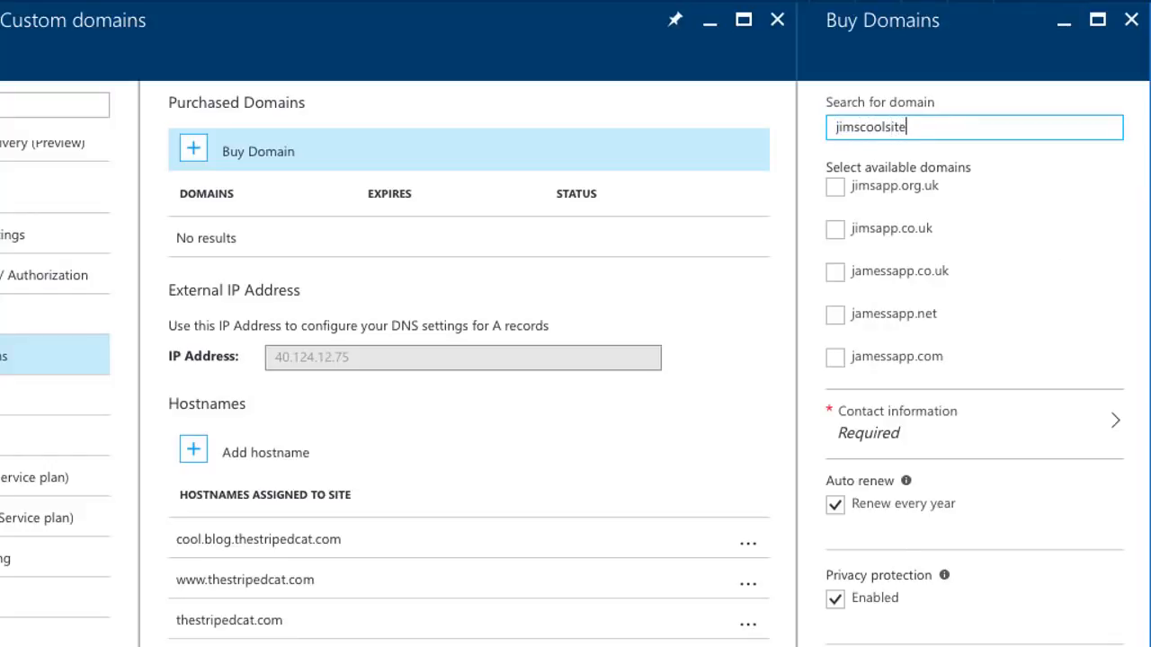
type(".com")
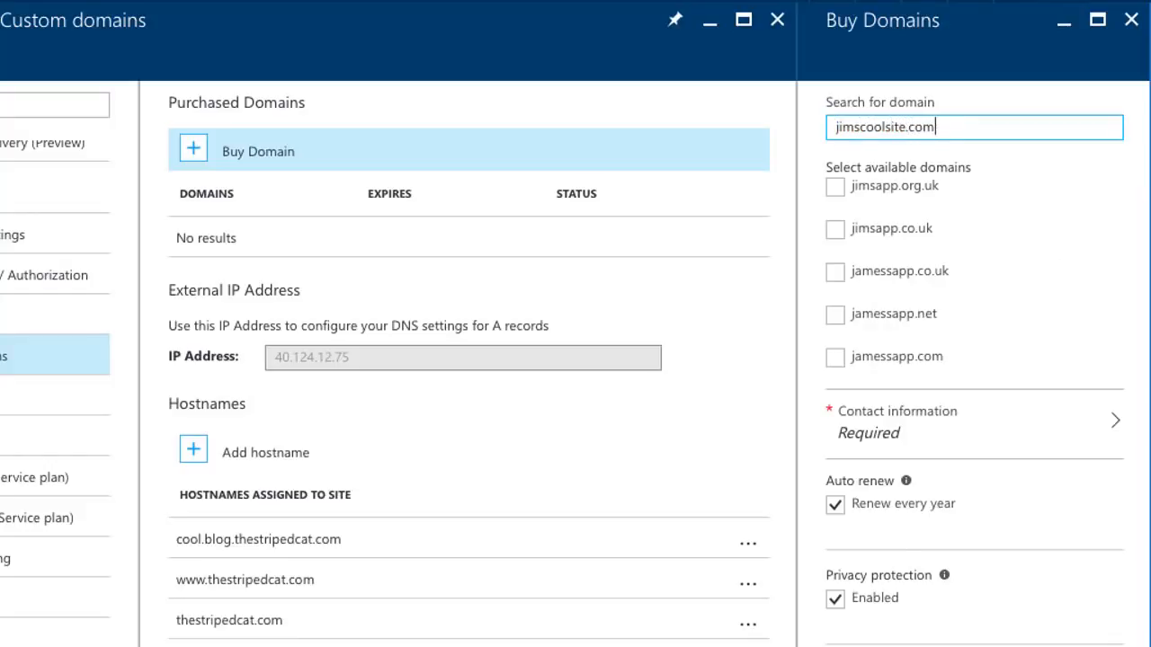
mouse_move(1057, 169)
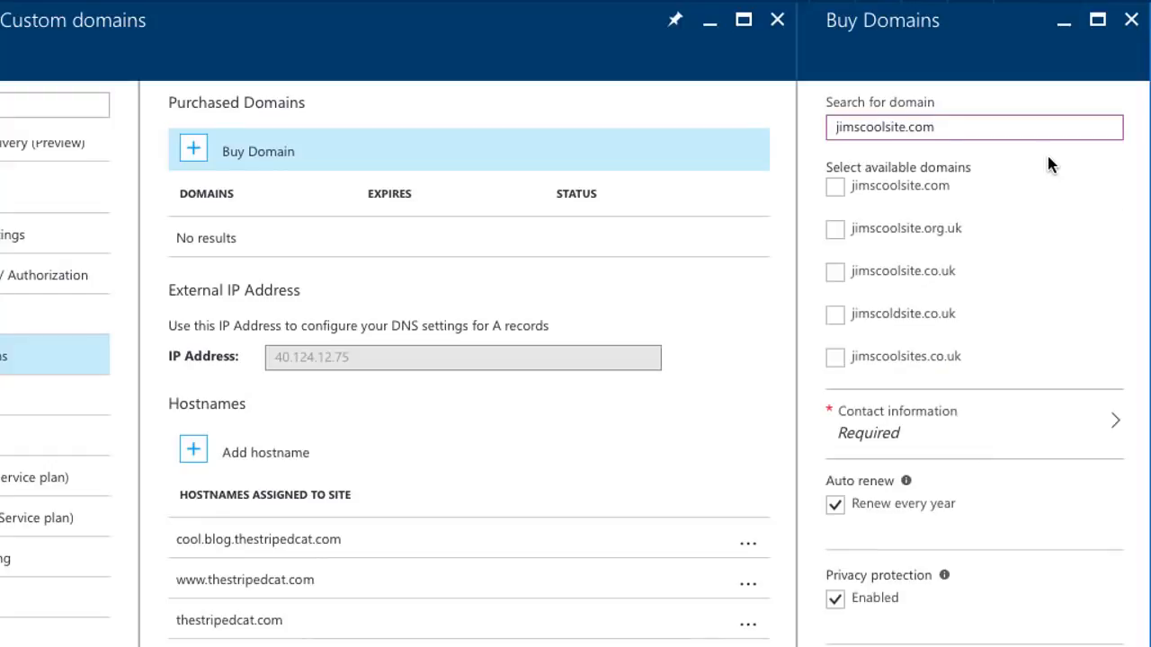
mouse_move(944, 190)
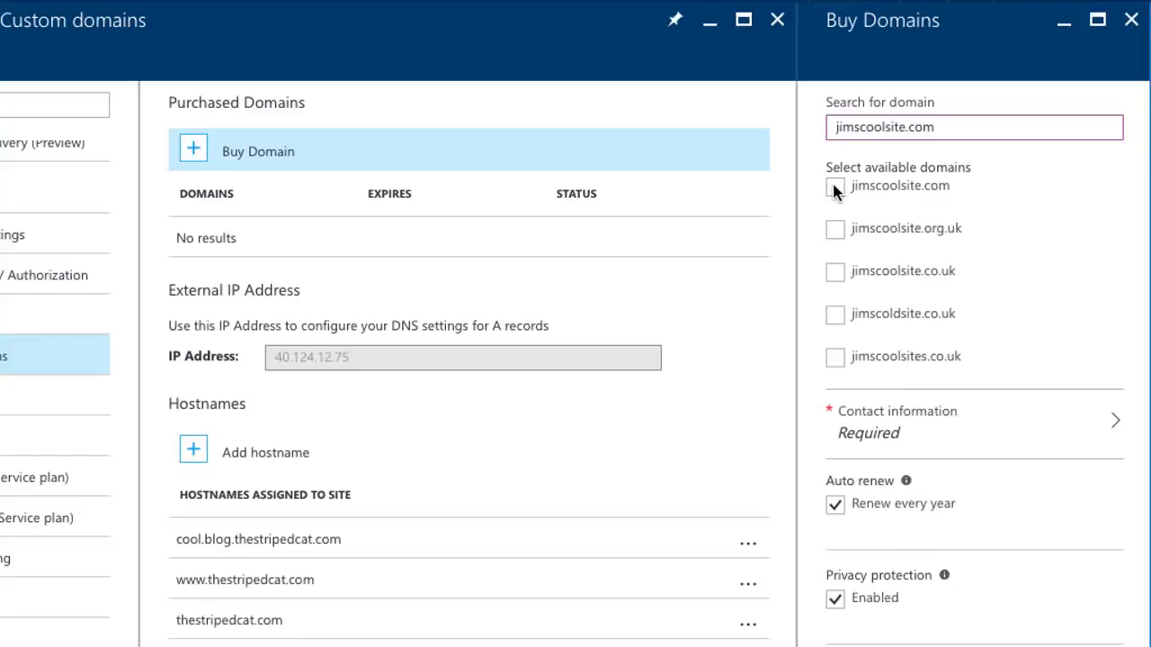
left_click(834, 186)
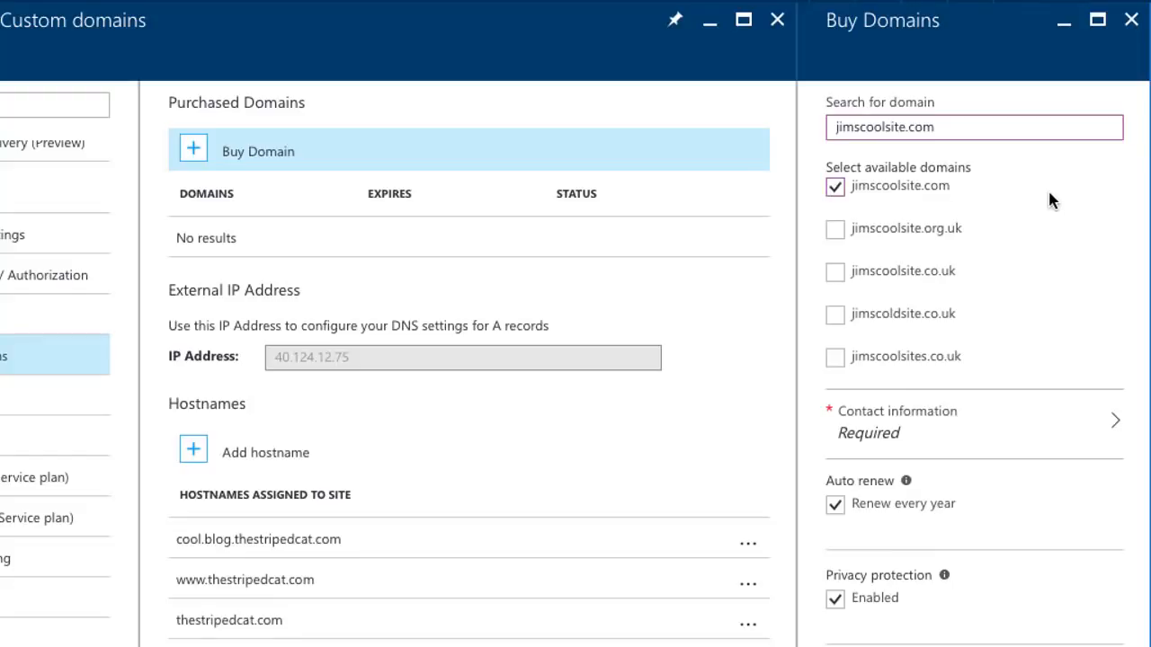
mouse_move(988, 371)
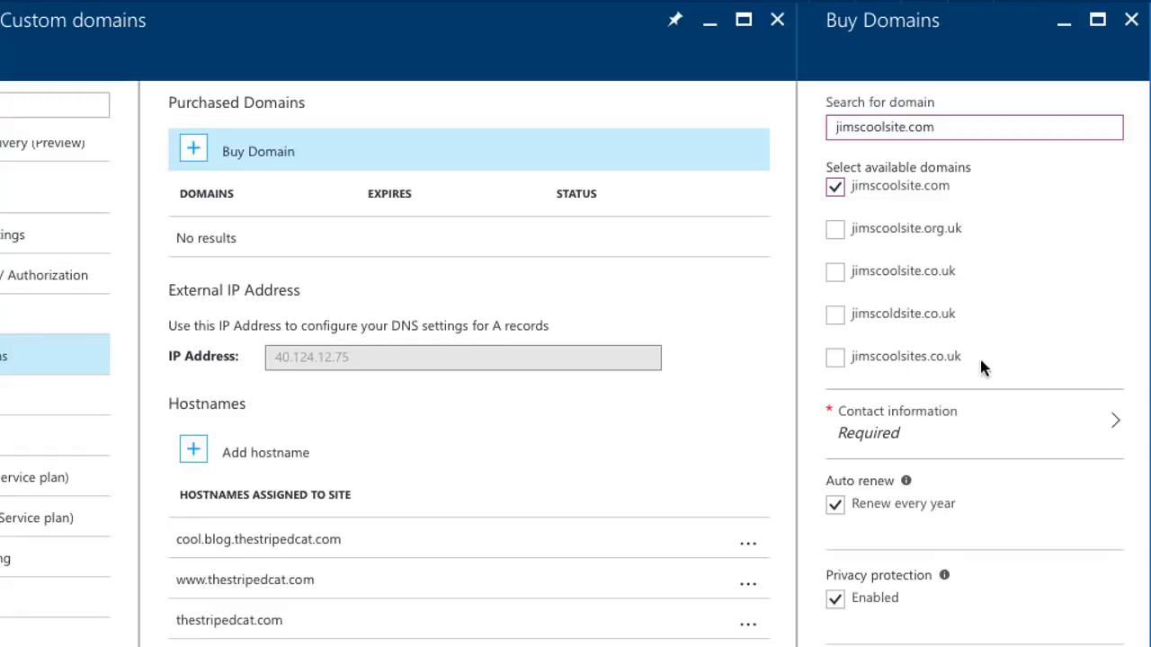
mouse_move(965, 433)
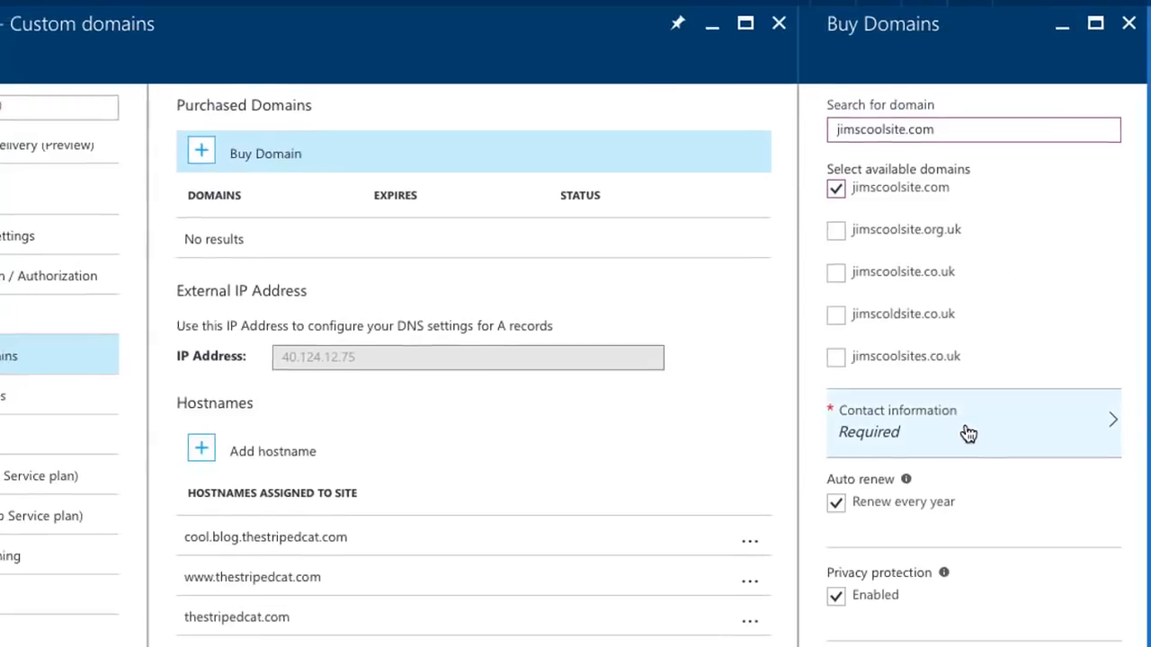
Fill in the order's contact name and email and submit them so validation succeeds
left_click(969, 421)
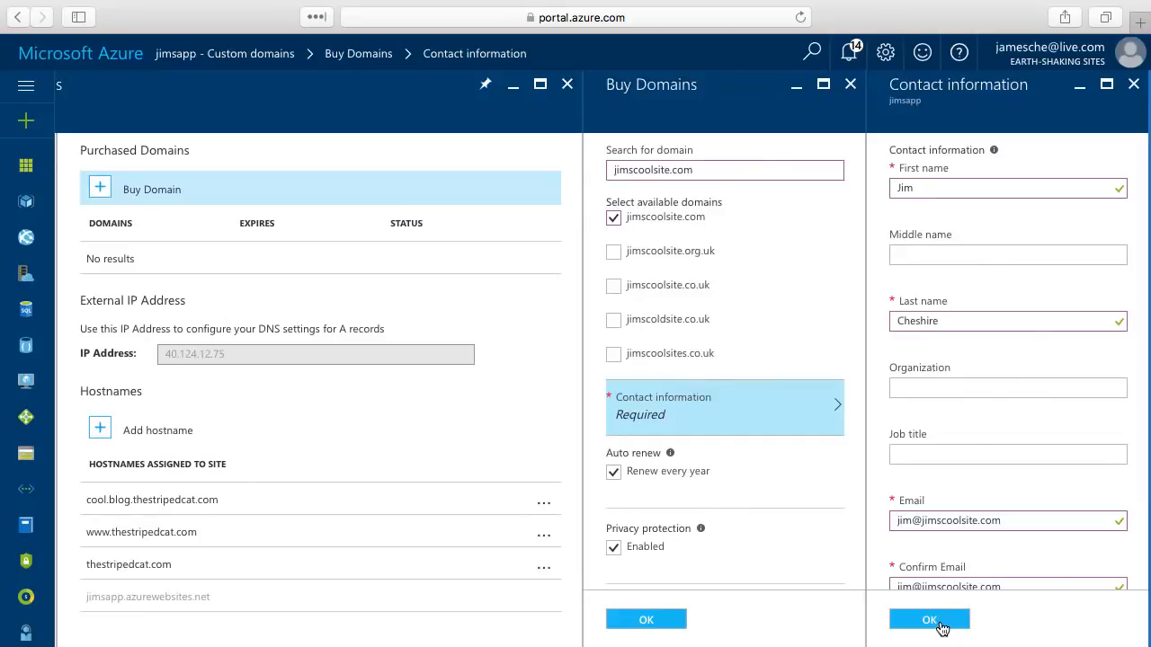
left_click(927, 618)
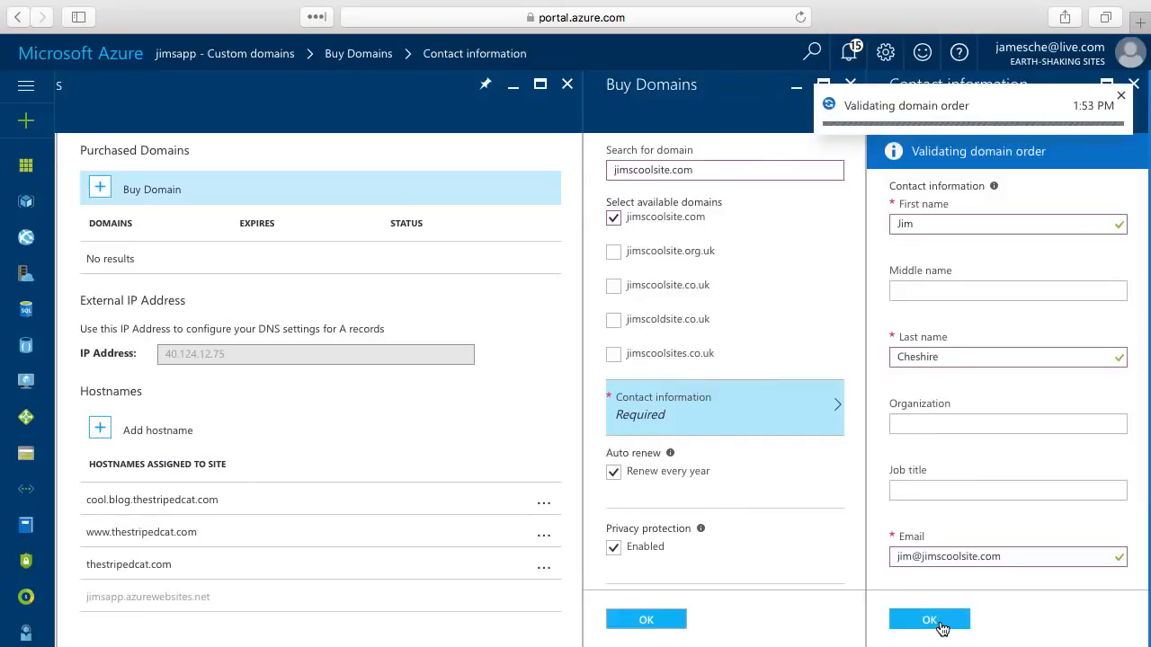
left_click(929, 619)
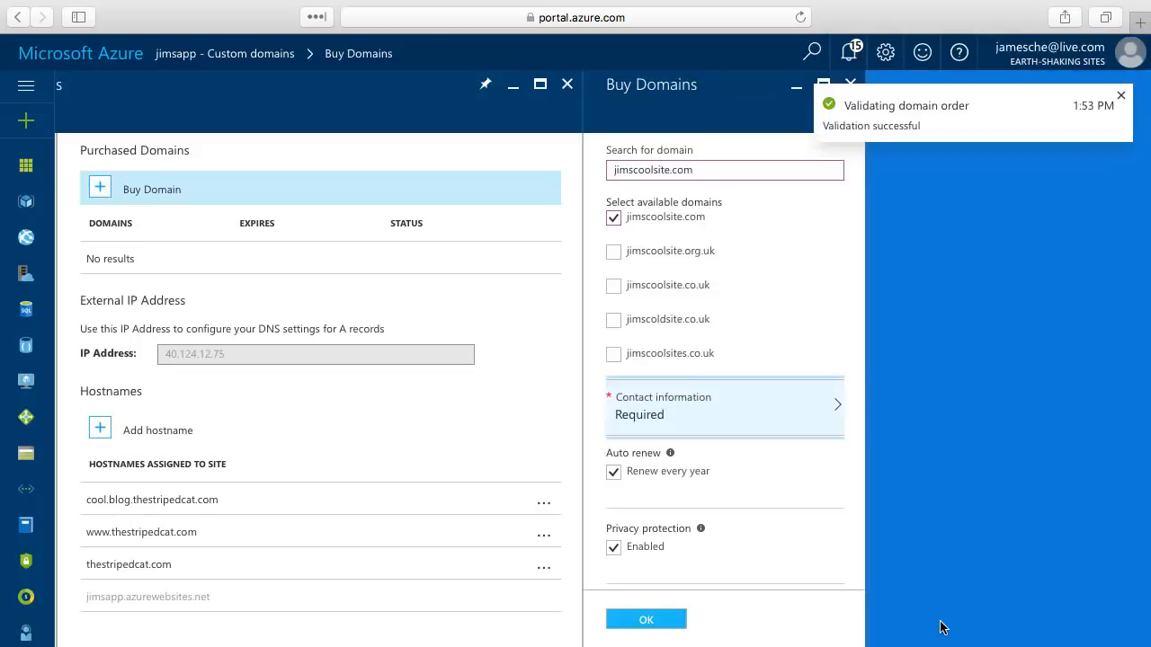
left_click(1120, 93)
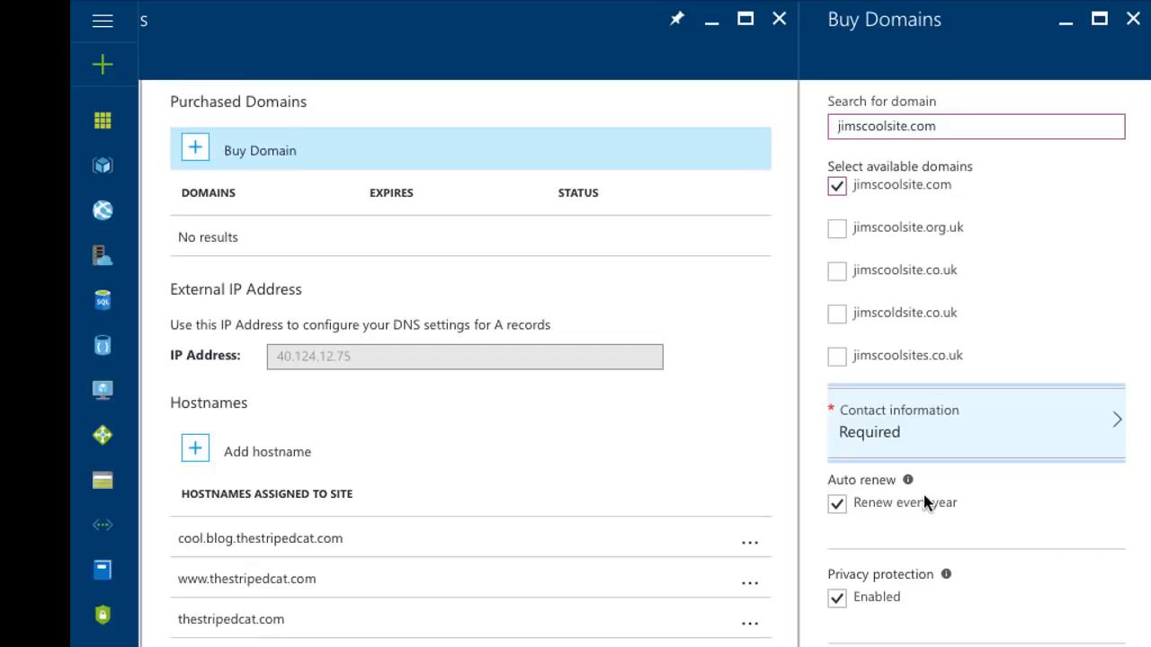
mouse_move(1035, 531)
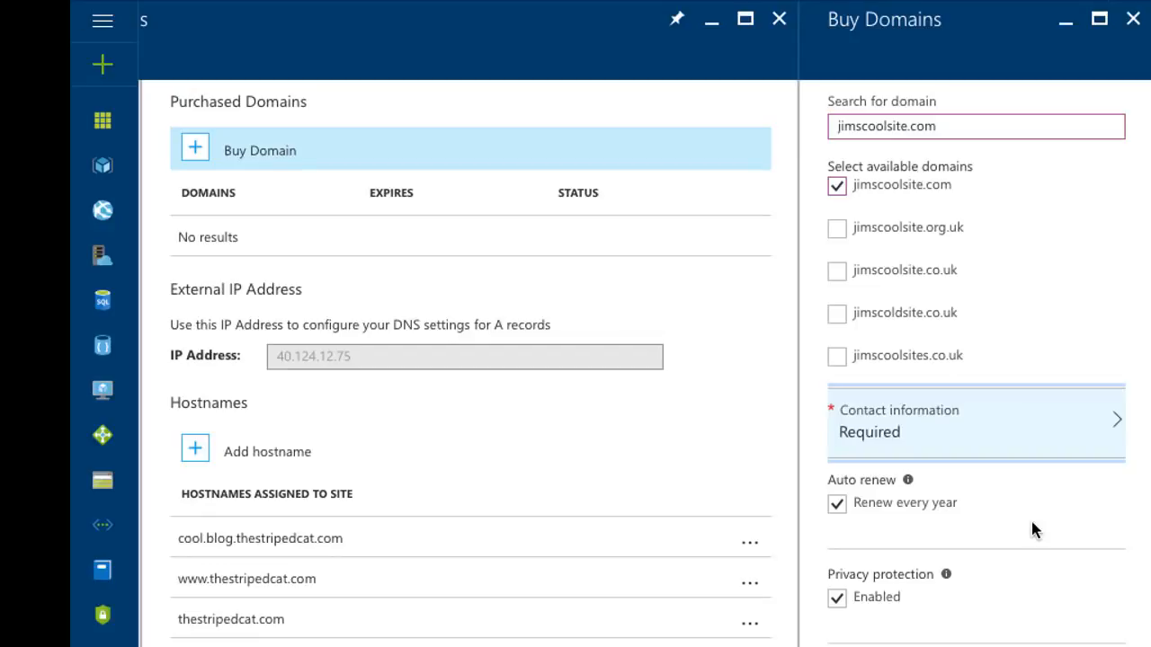
scroll("down", 3)
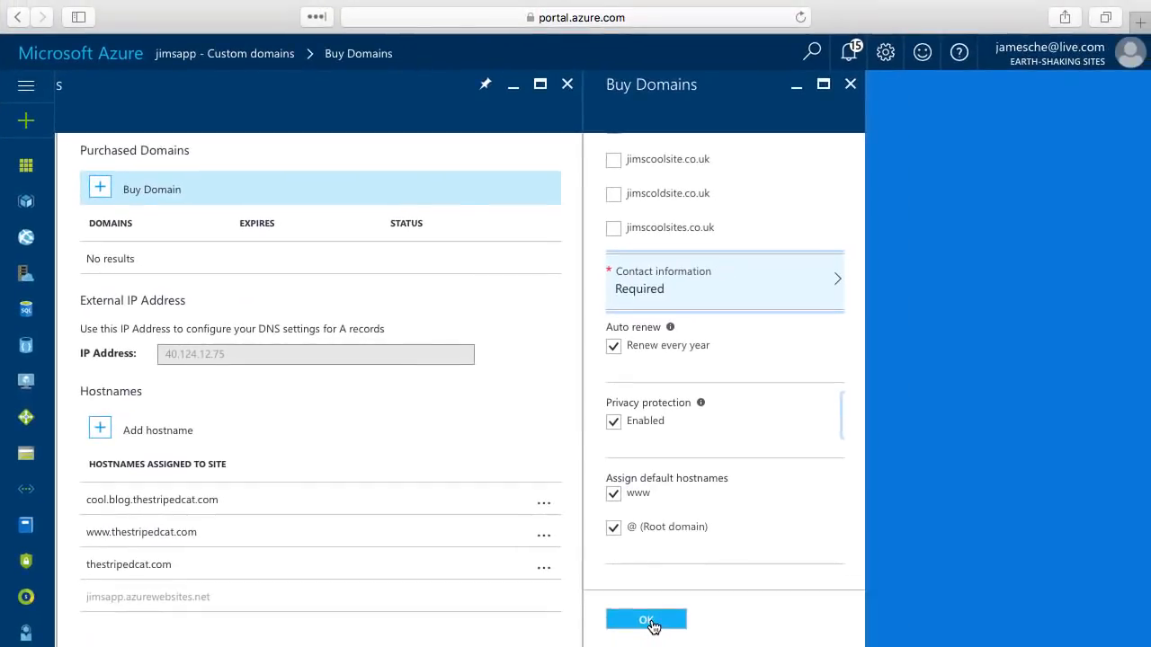
Submit the order to reach the $11.99 USD purchase confirmation for jimscoolsite.com
left_click(646, 619)
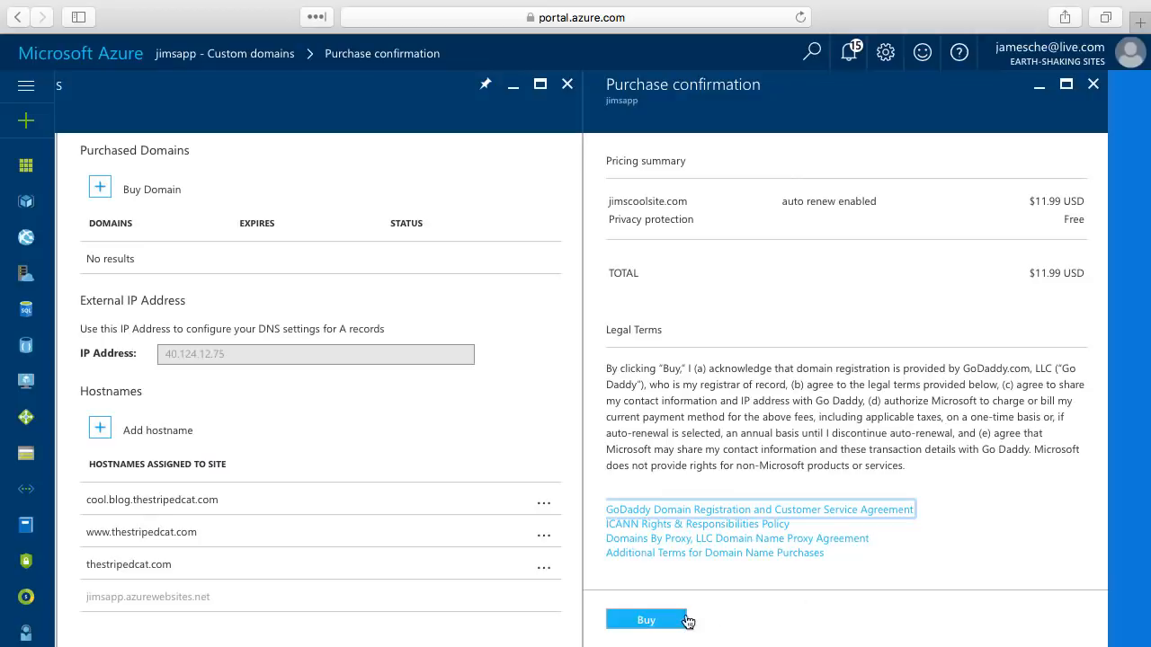
mouse_move(680, 622)
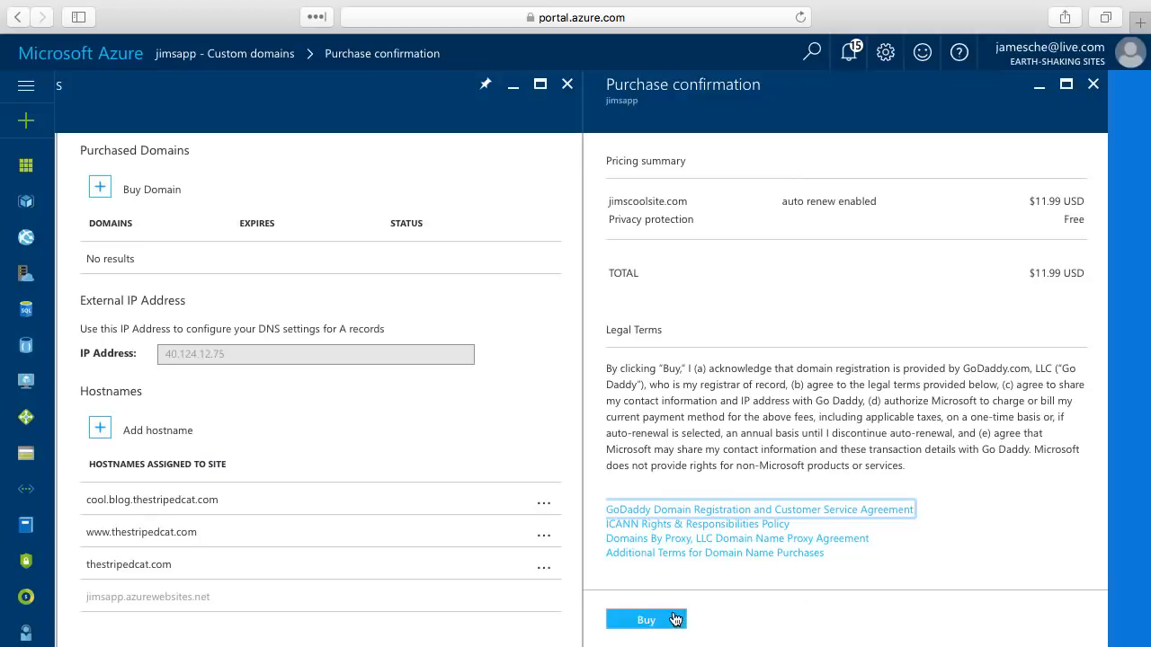
mouse_move(1021, 496)
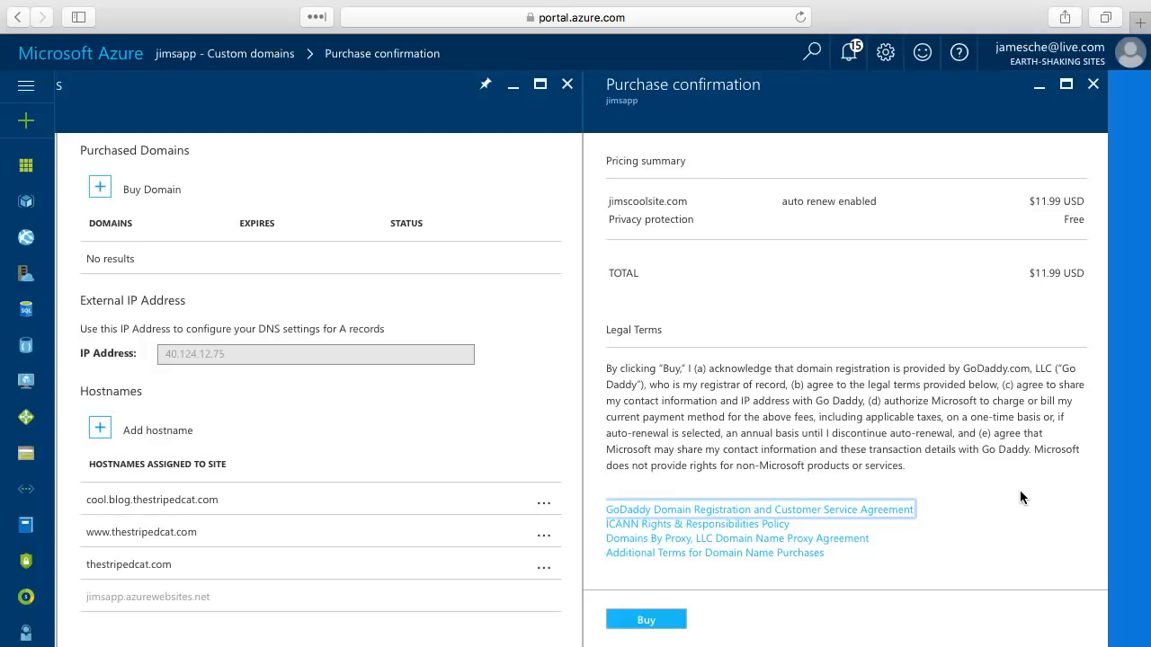